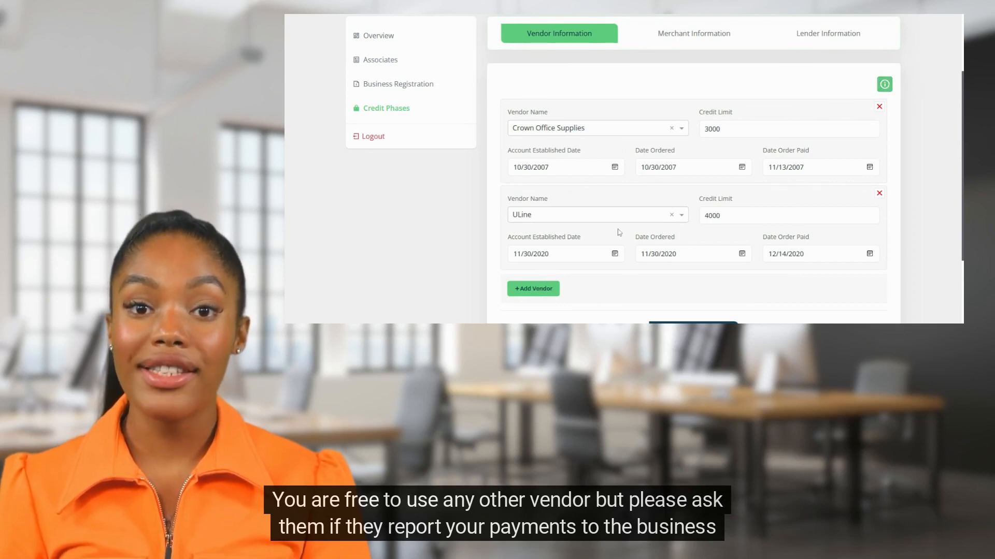
mouse_move(884, 84)
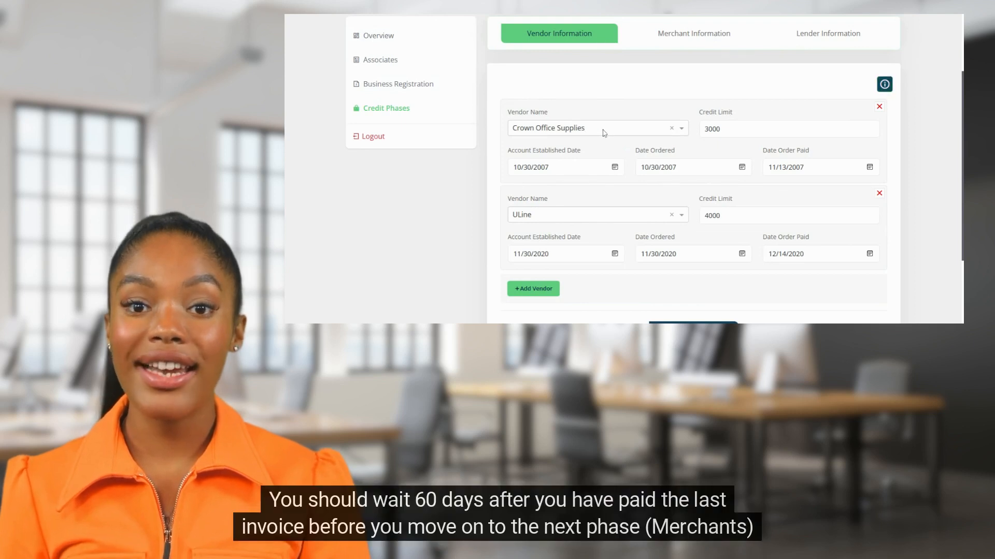
mouse_move(590, 219)
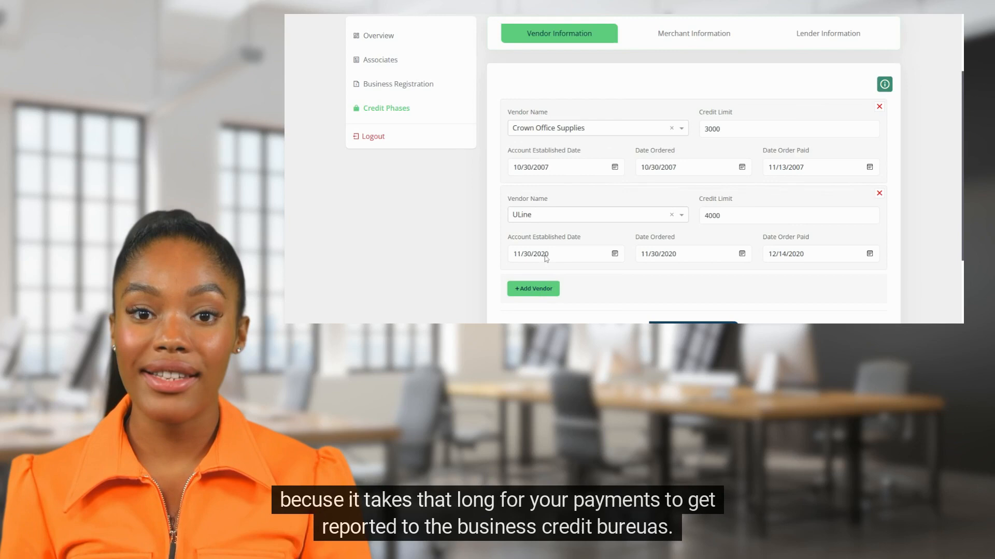
mouse_move(547, 276)
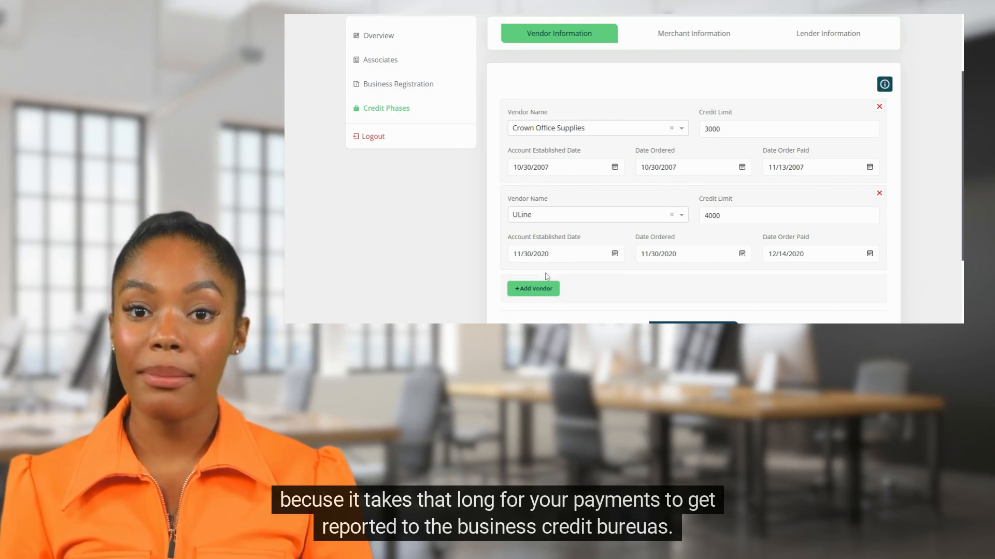